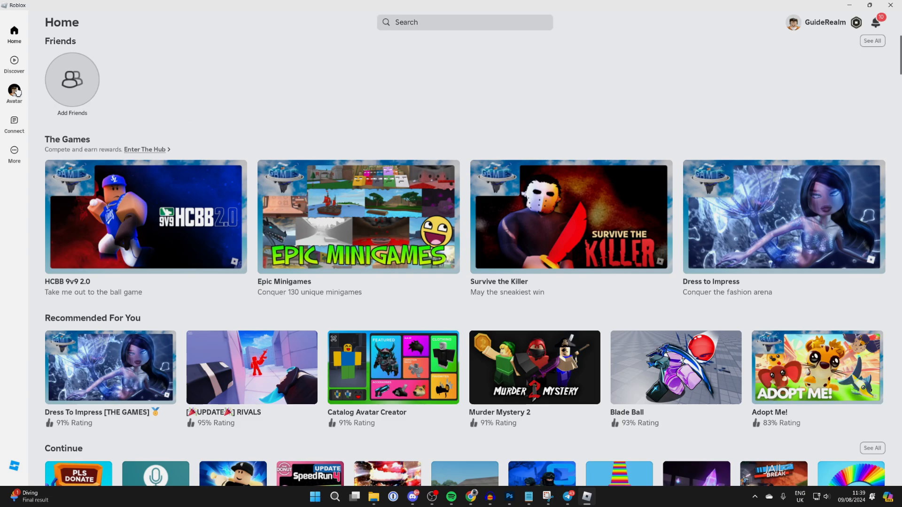
- Enter the profile picture editor from Avatar > Customize to see the emote list
click(14, 94)
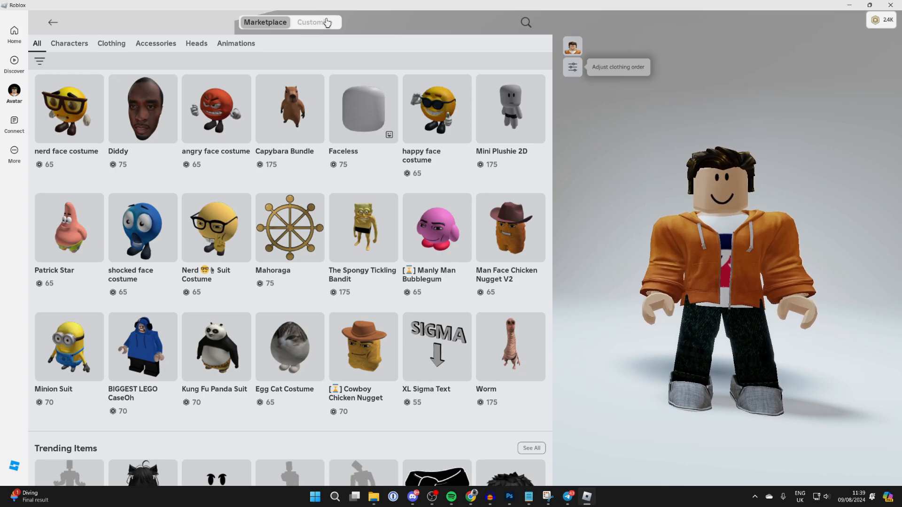
click(315, 22)
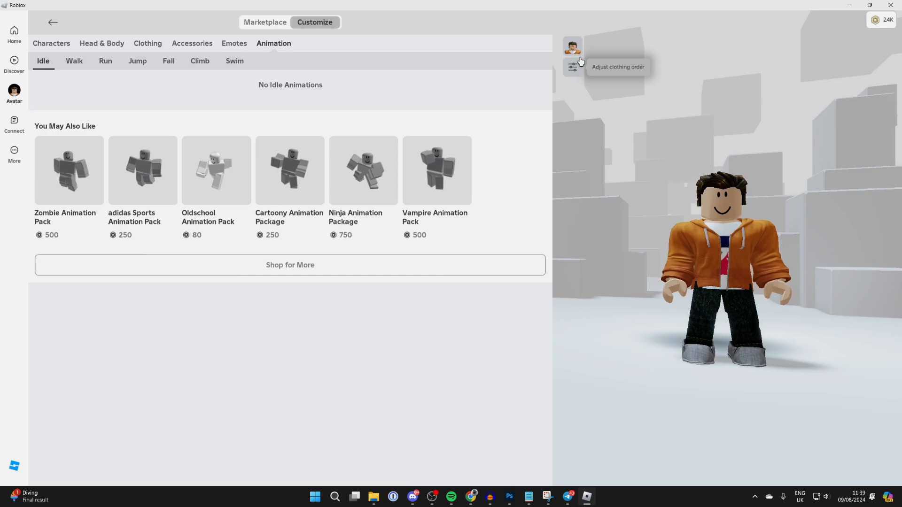
click(573, 47)
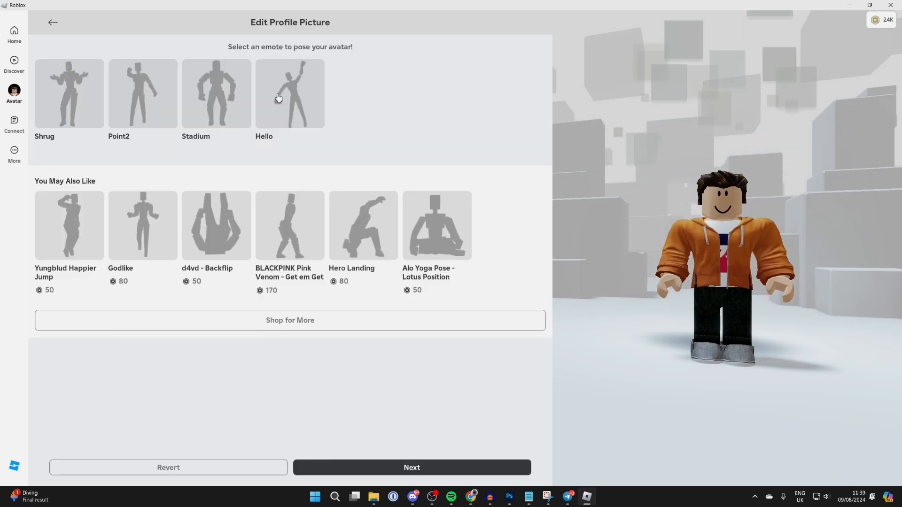
- Pose the avatar with the Point2 raised-hand emote and move on to camera positioning
click(142, 94)
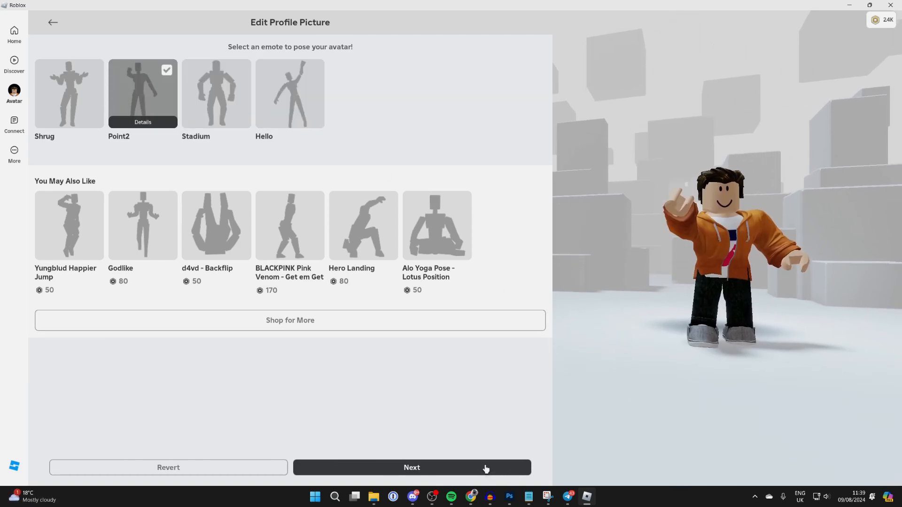
click(412, 467)
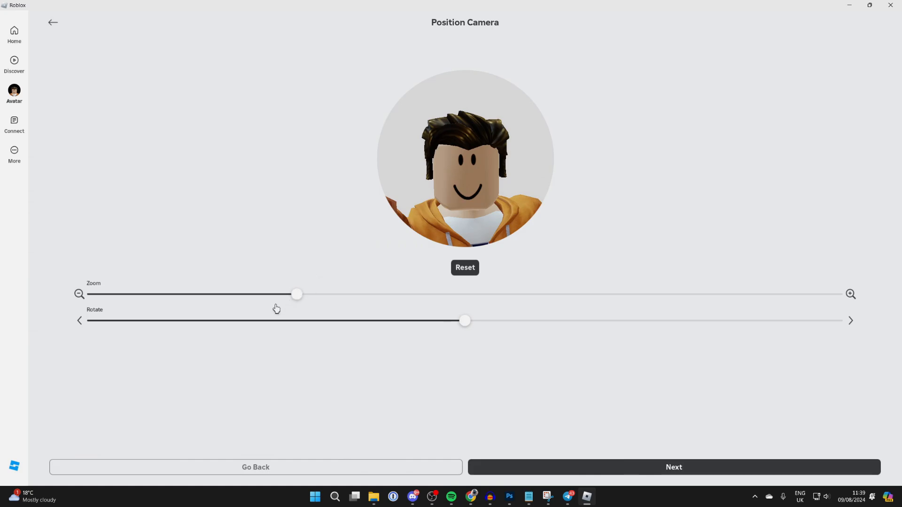
- Zoom the portrait out to show arm and torso, rotate the avatar slightly, and continue to preview
drag(296, 294, 222, 294)
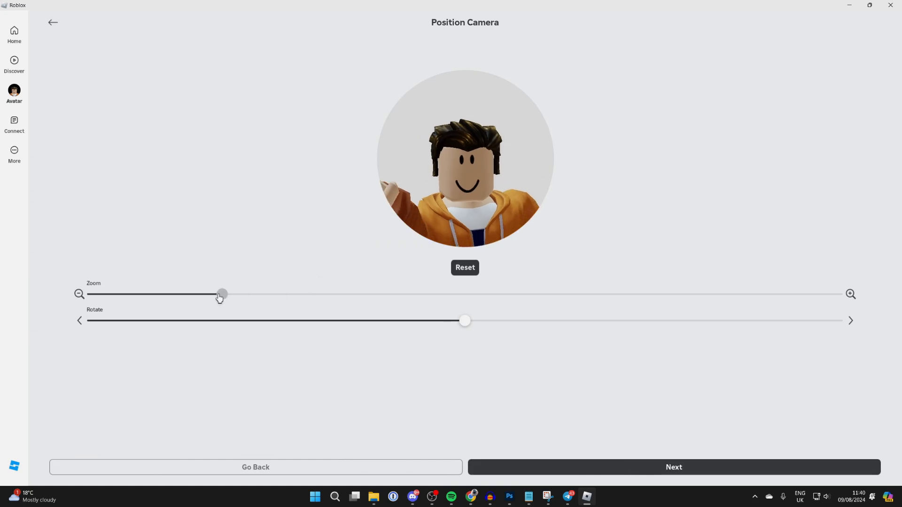
drag(221, 294, 147, 294)
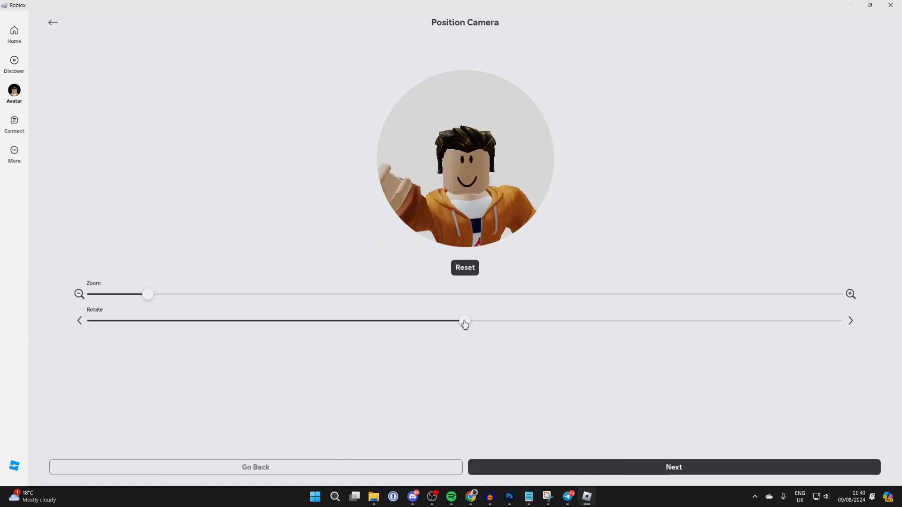
drag(464, 320, 558, 321)
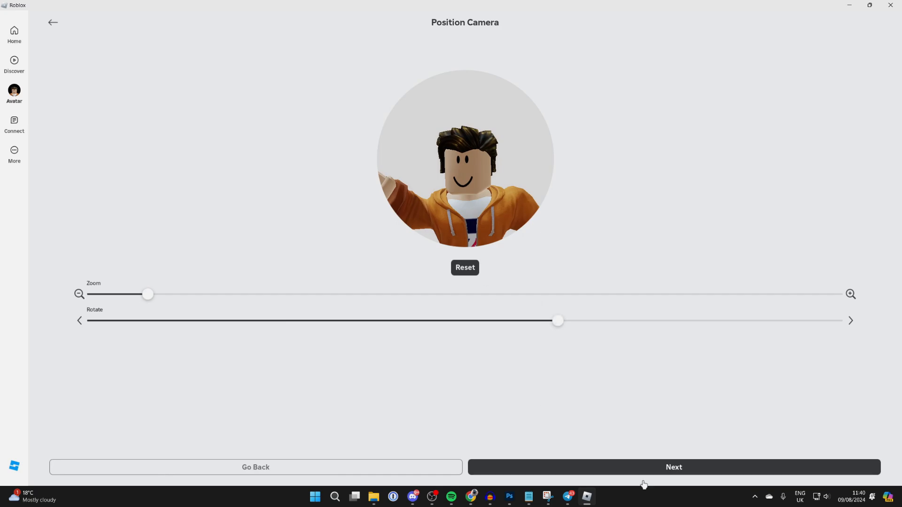
click(672, 467)
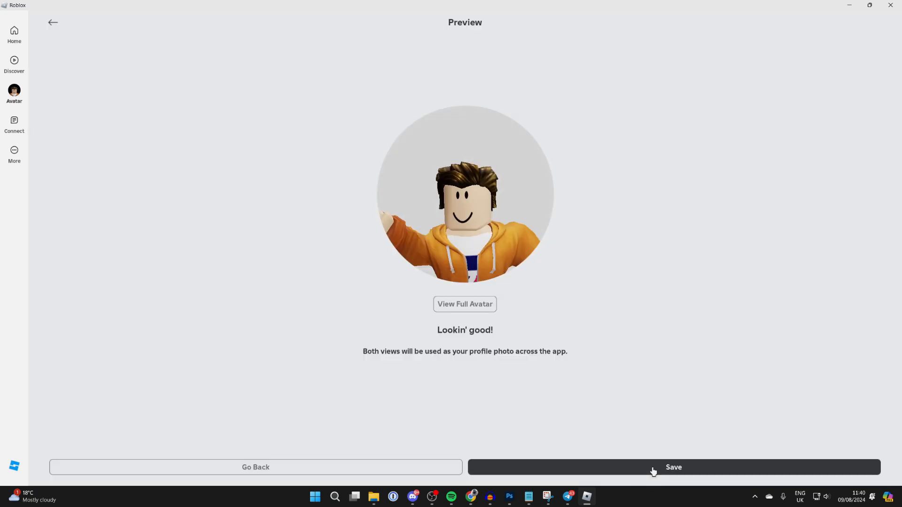
- Save the new picture with the 'Profile picture changed!' confirmation and return to Home
click(673, 468)
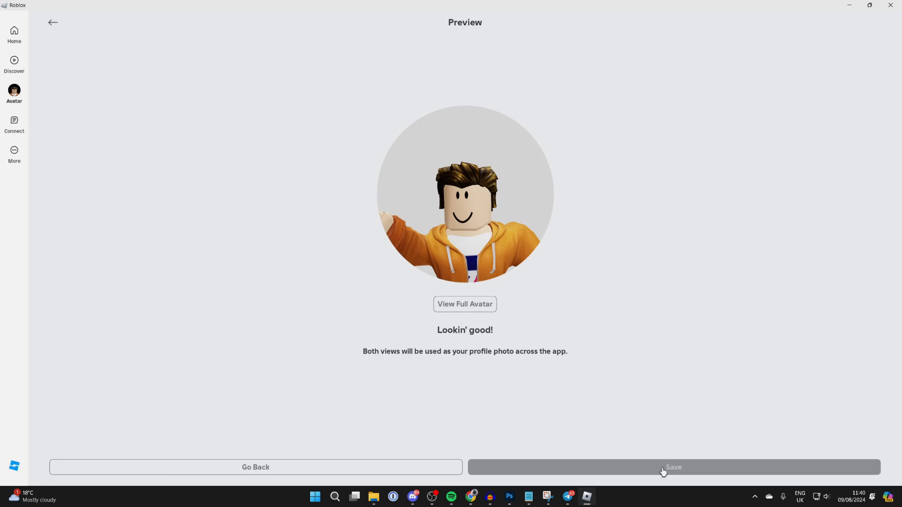
click(673, 467)
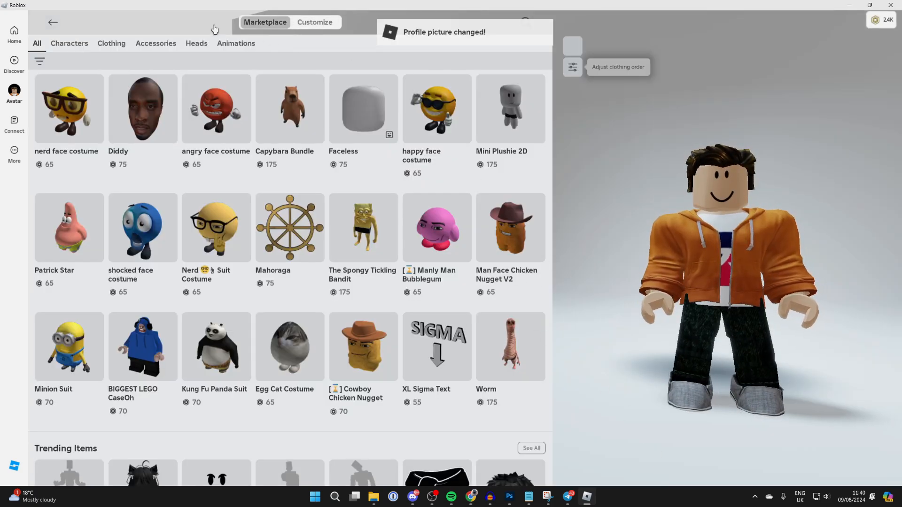
click(14, 35)
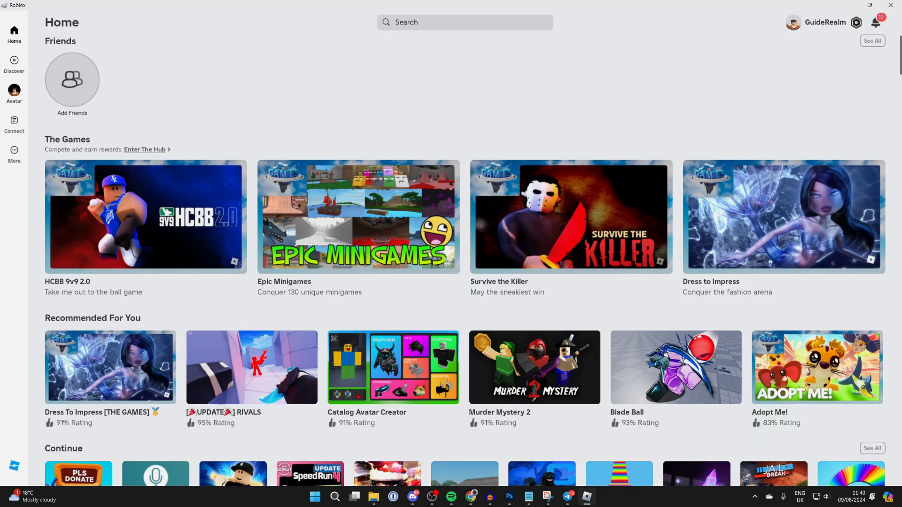